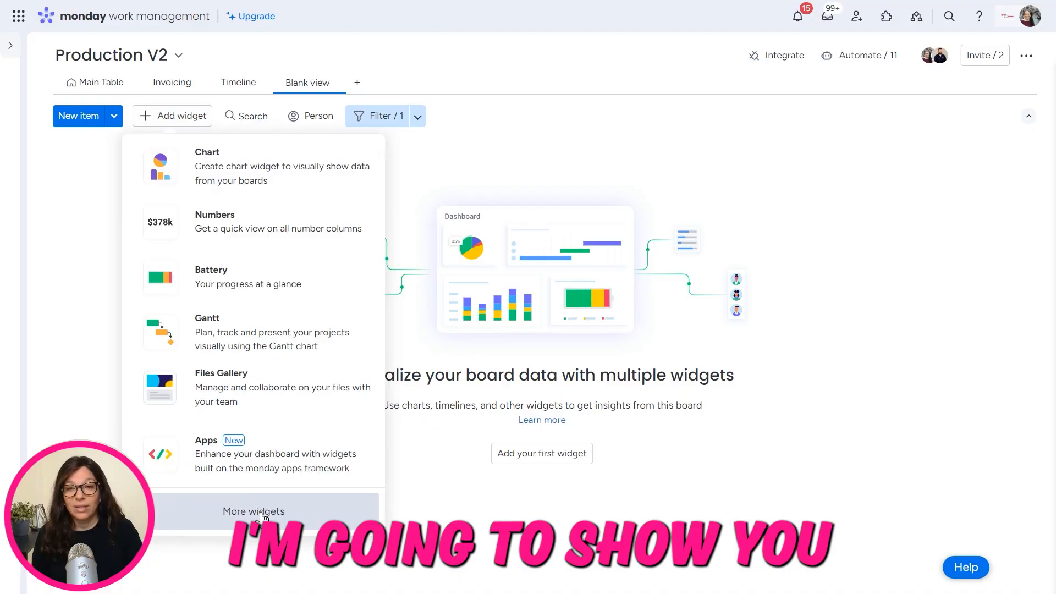
# Step: Leave the preview and switch to the Main Table view of the Production V2 board
pyautogui.click(254, 512)
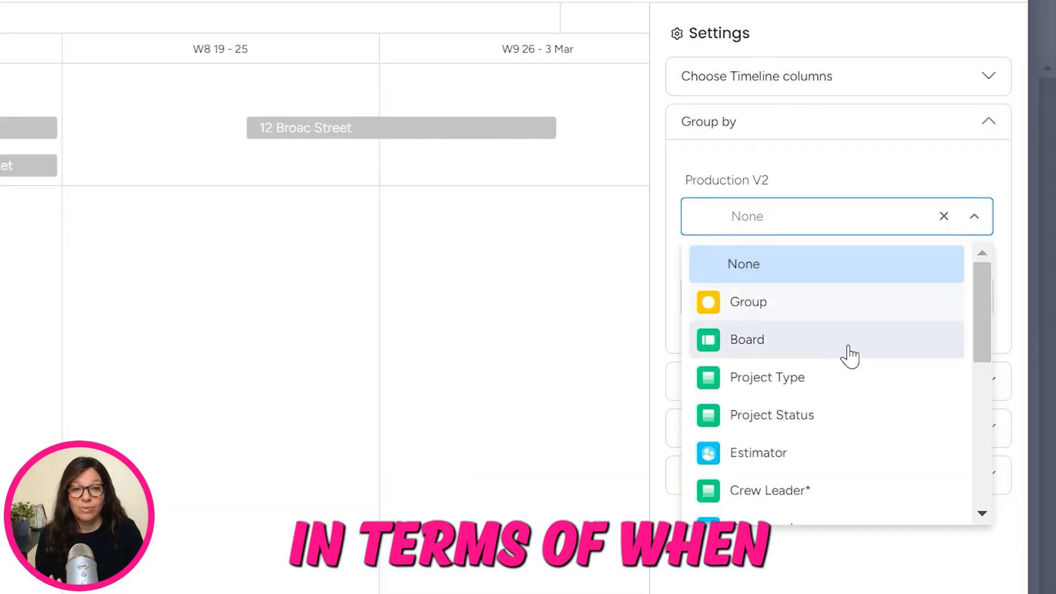
pyautogui.click(767, 378)
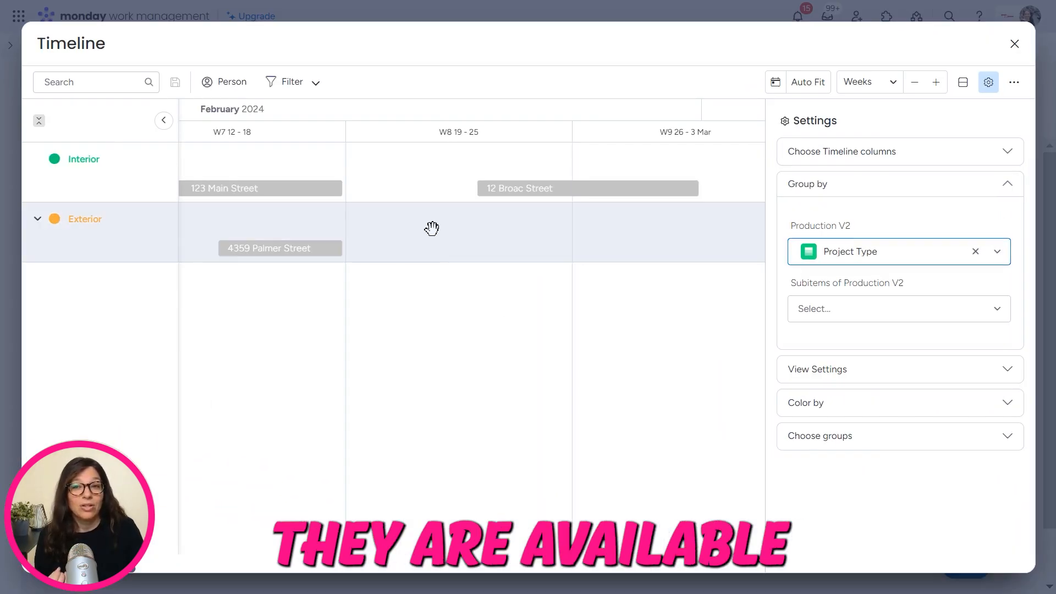
pyautogui.click(1014, 44)
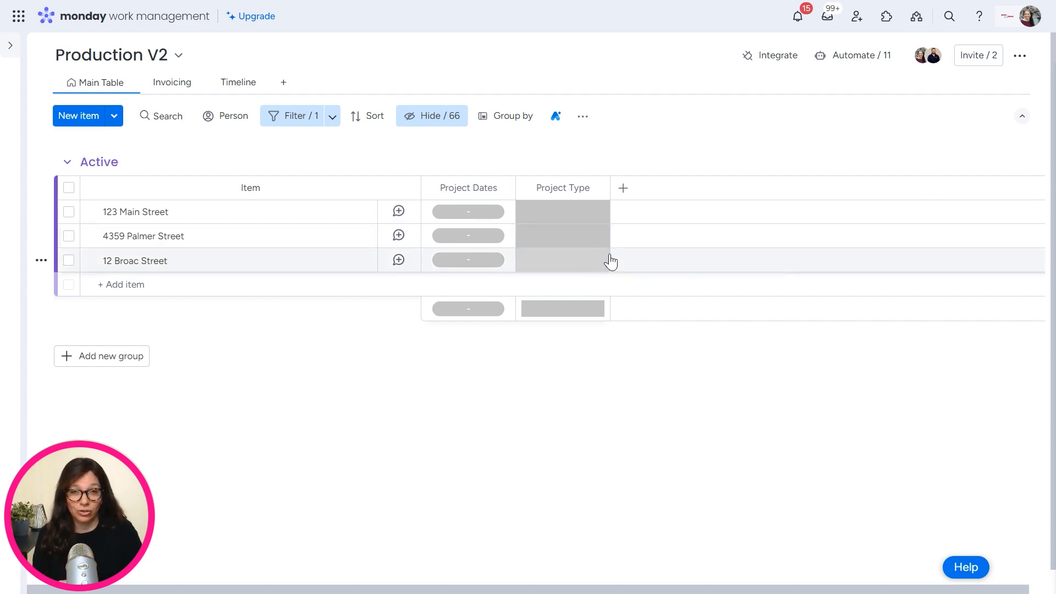
pyautogui.click(562, 261)
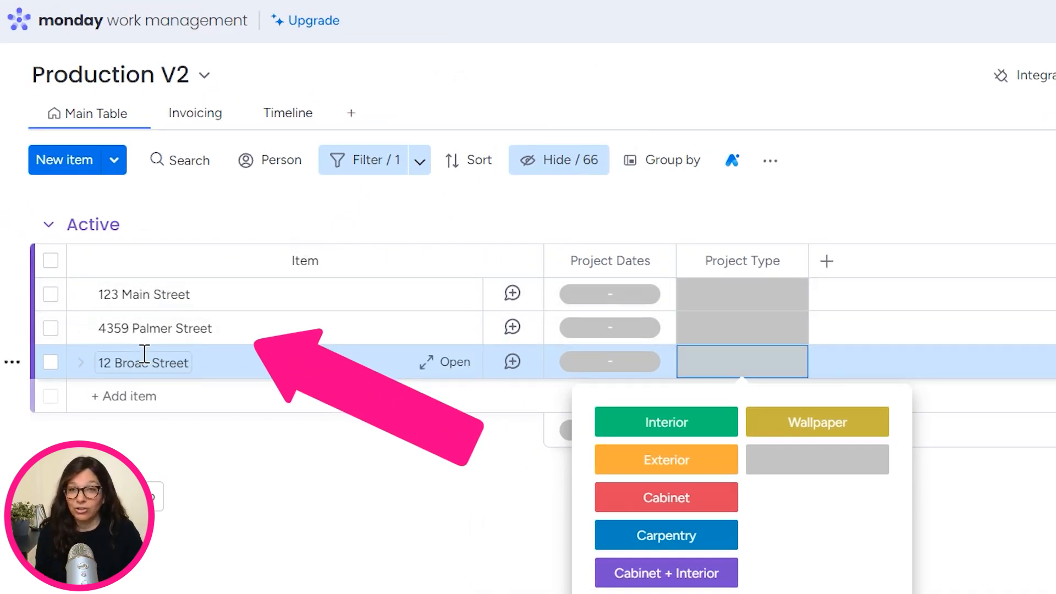
# Step: Set Project Dates 11–18 Feb, 15–18 Feb and 23–29 Feb for the three jobs
pyautogui.click(608, 294)
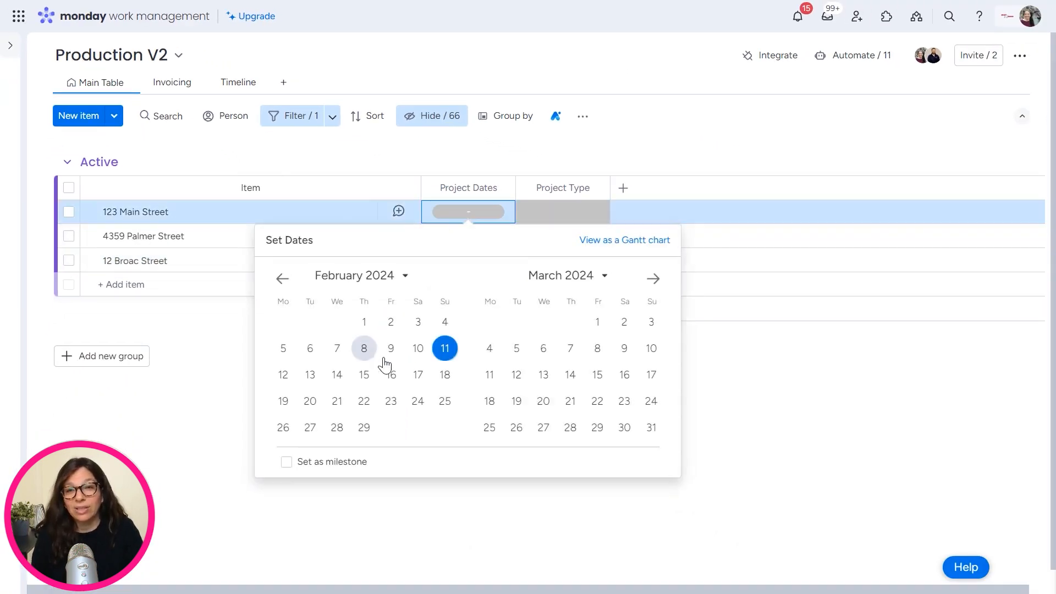
pyautogui.click(445, 374)
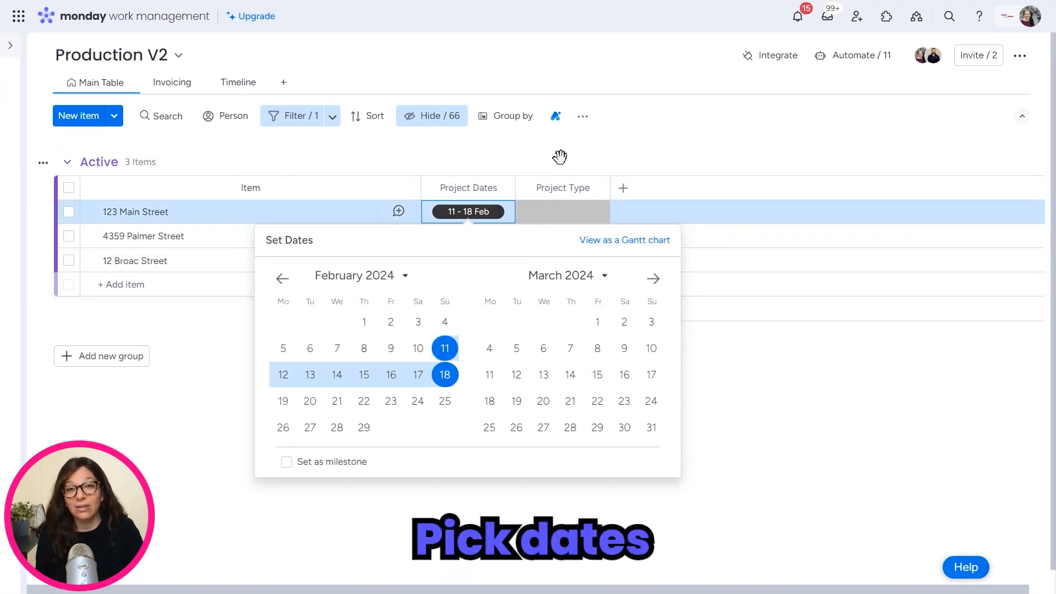
pyautogui.click(467, 235)
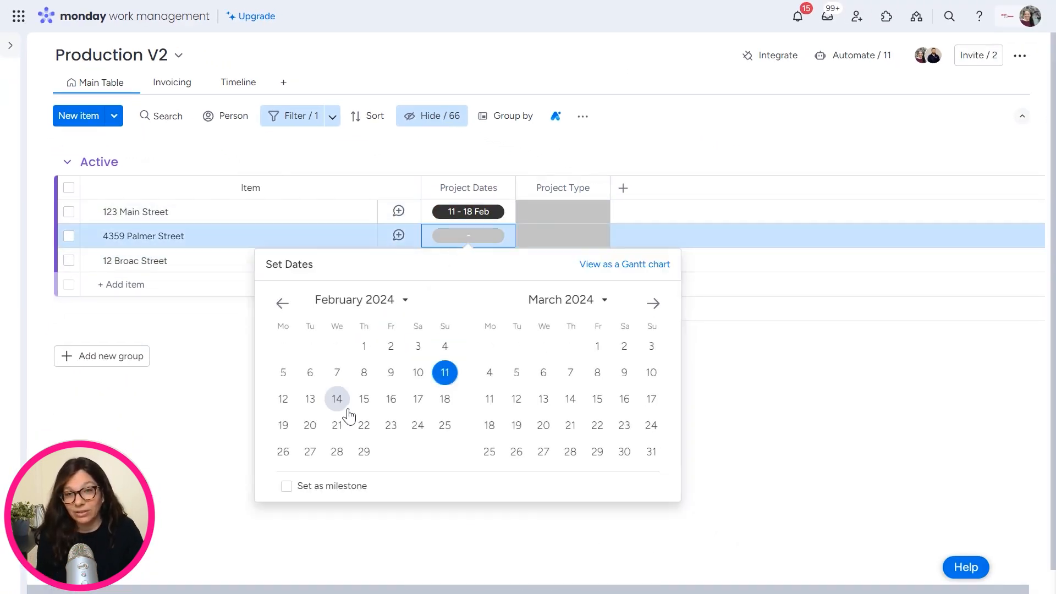
pyautogui.click(364, 398)
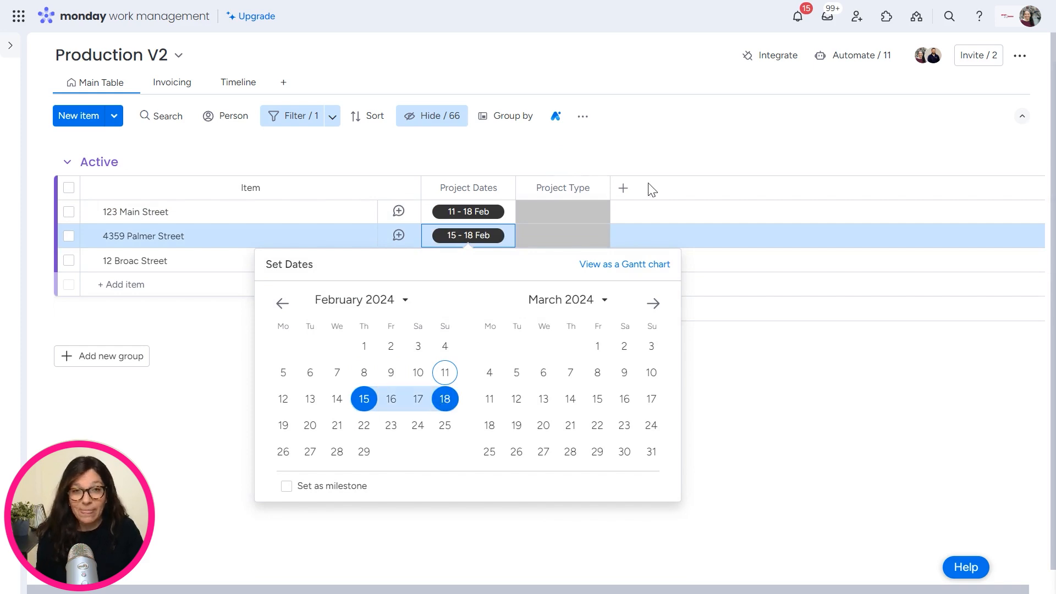
pyautogui.click(467, 260)
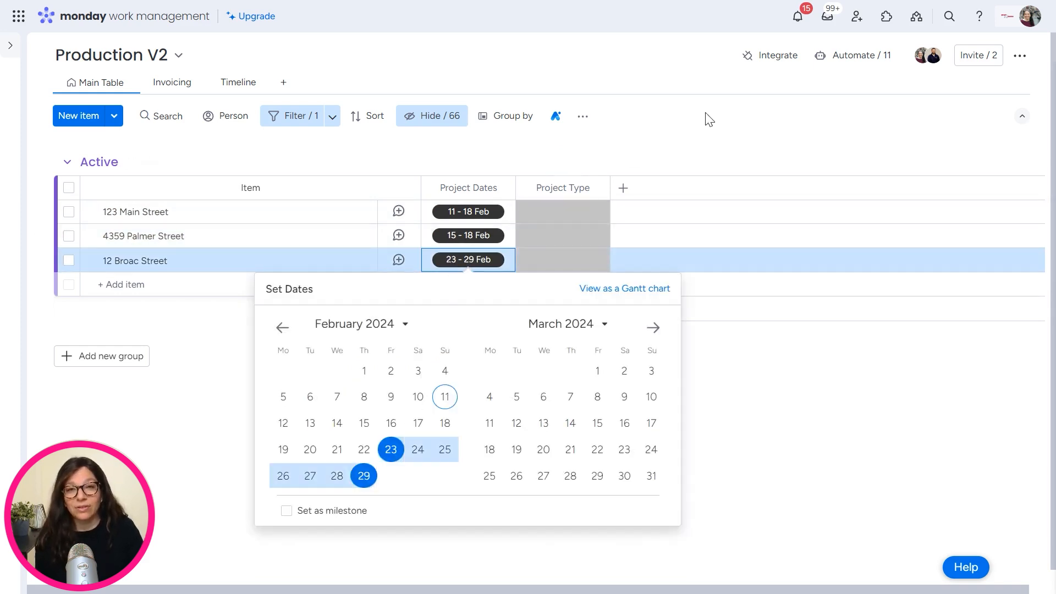
# Step: Mark 123 Main Street and 12 Broac Street as Interior in the Project Type column
pyautogui.click(562, 211)
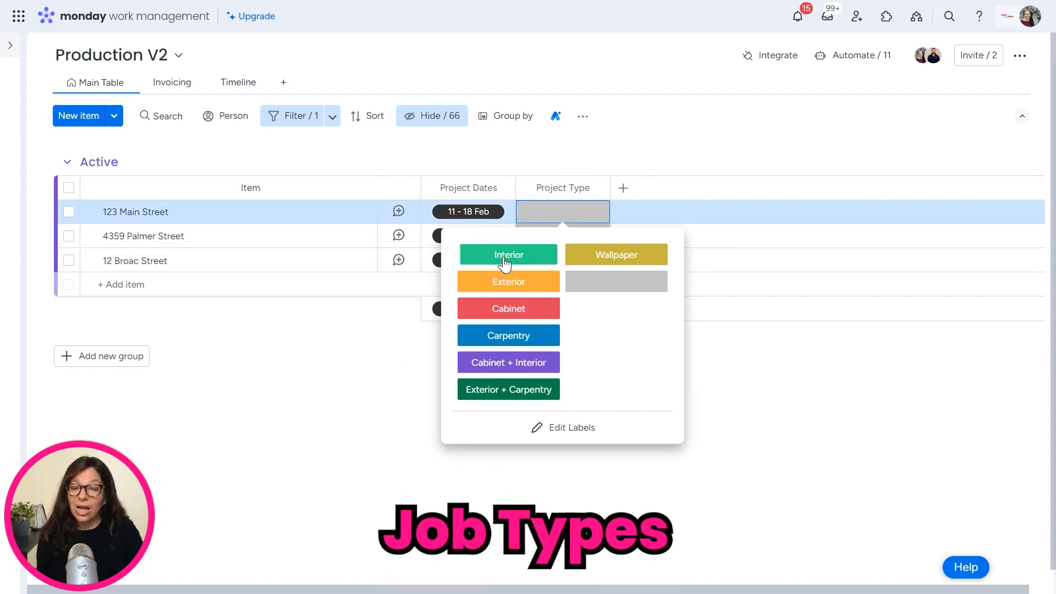
pyautogui.click(508, 254)
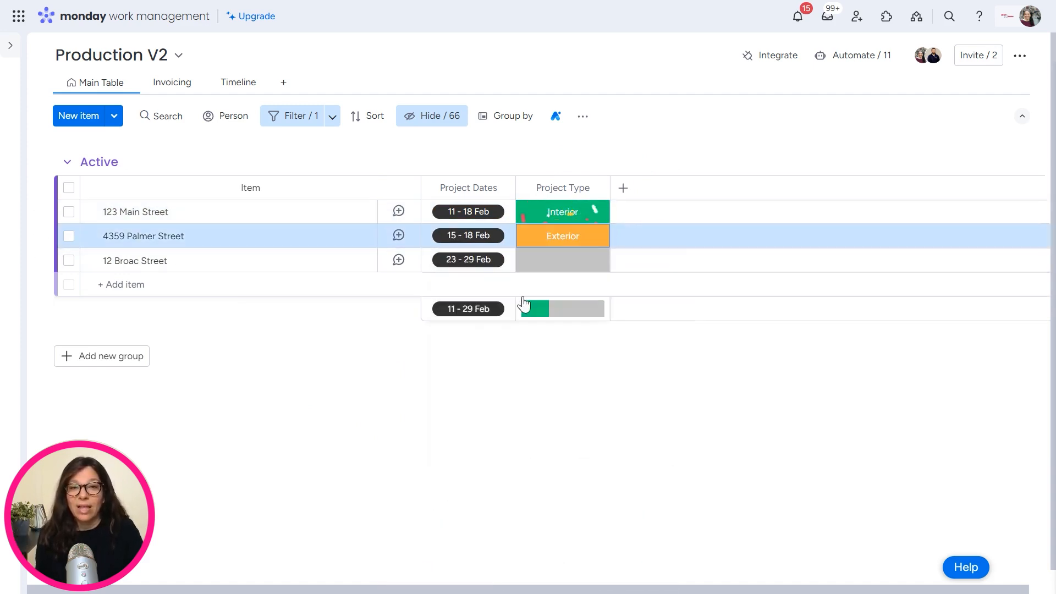
pyautogui.click(562, 260)
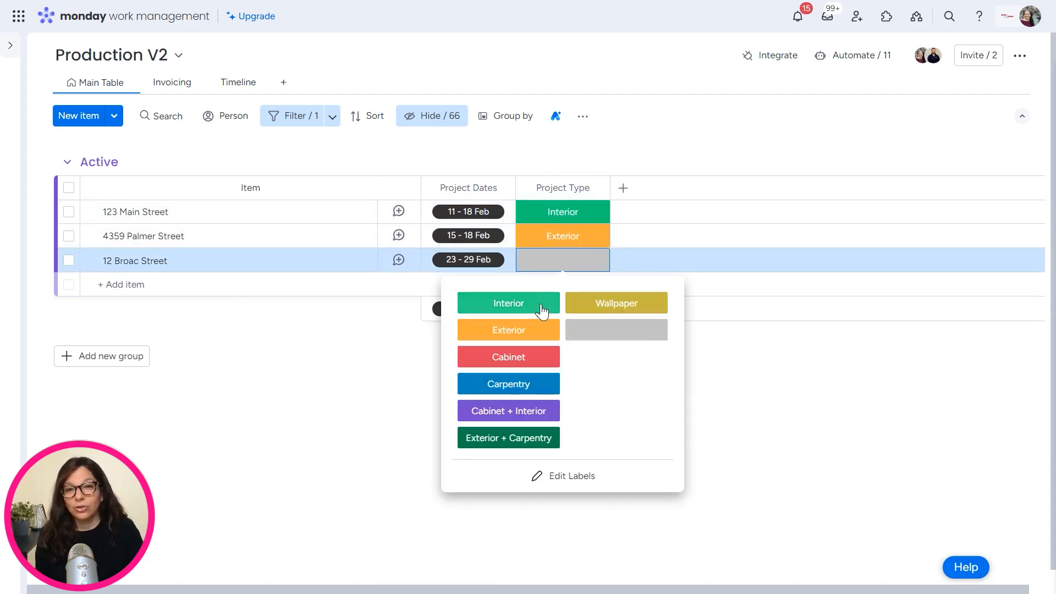
pyautogui.click(508, 303)
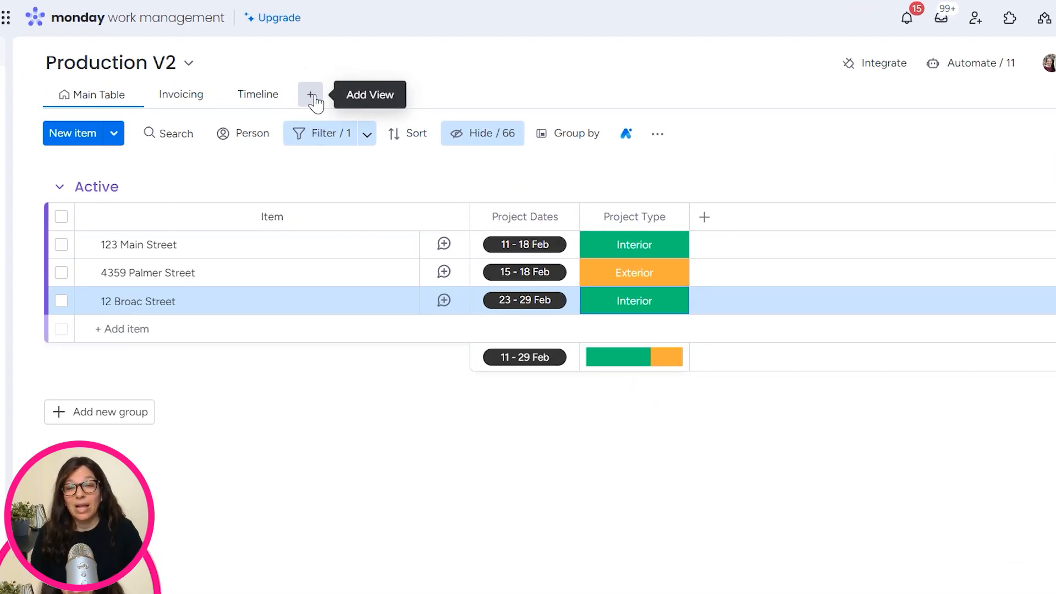
# Step: Add a Blank view and search the widget catalogue for 'time' to add a Timeline widget
pyautogui.click(310, 95)
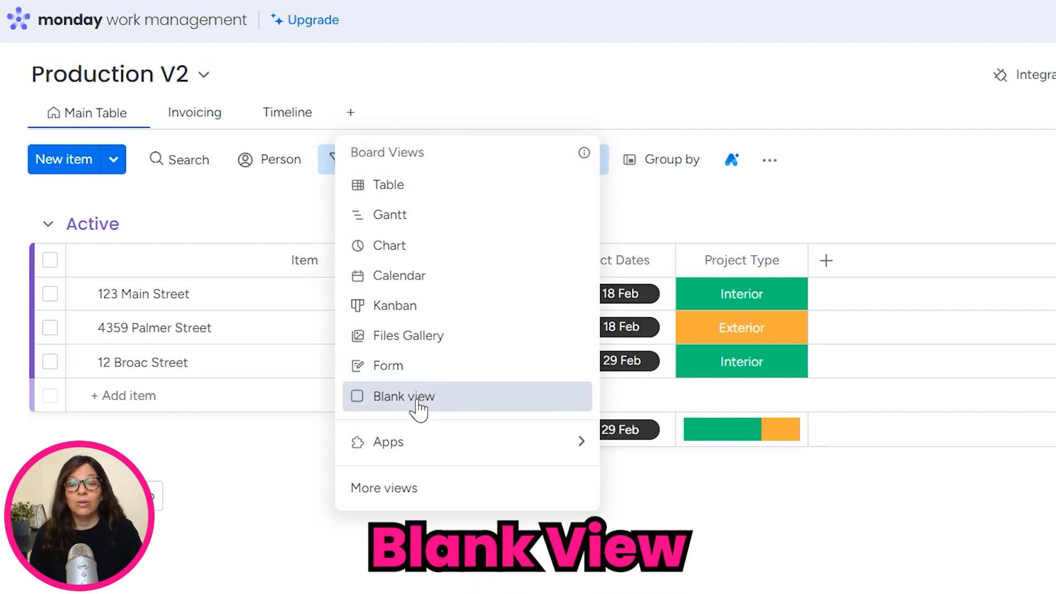
pyautogui.click(406, 396)
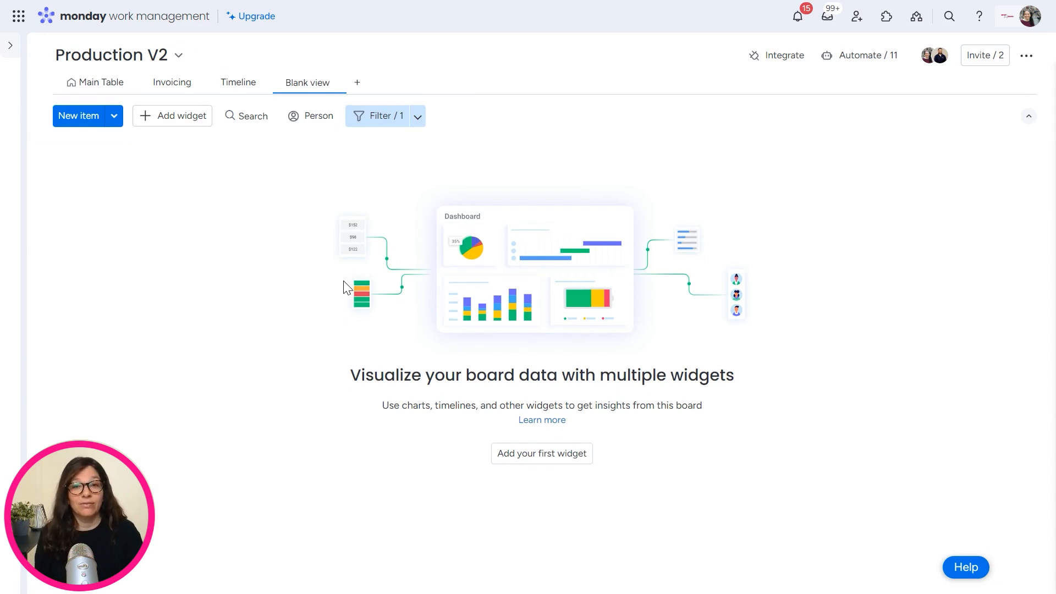
pyautogui.click(179, 115)
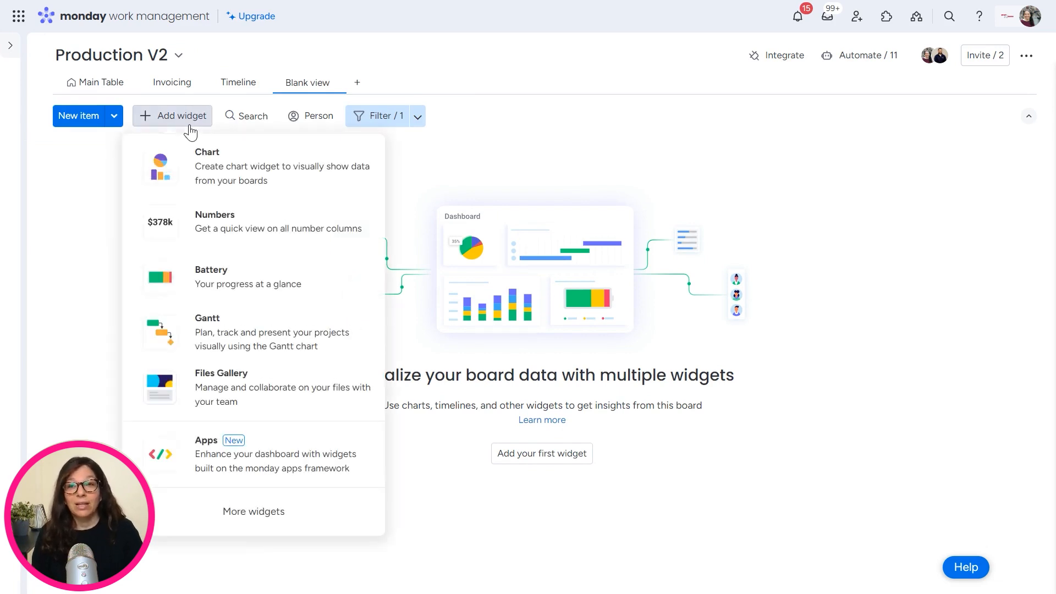
pyautogui.click(253, 511)
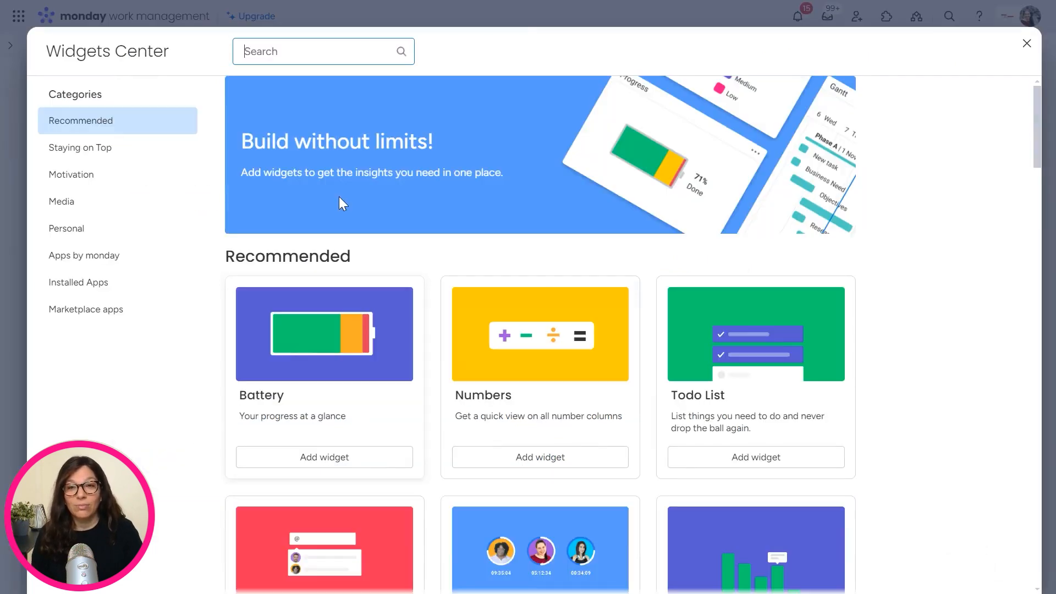
pyautogui.write('time')
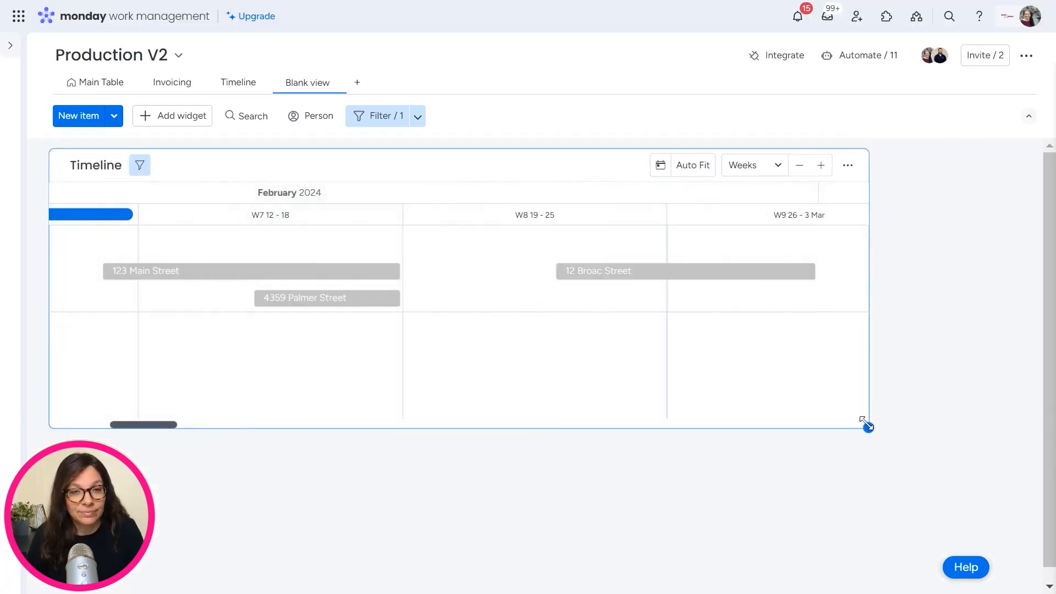
# Step: Widen the Timeline widget, preview a Months scale, return to Weeks and show its extra options
pyautogui.moveTo(864, 422); pyautogui.dragTo(1035, 476)
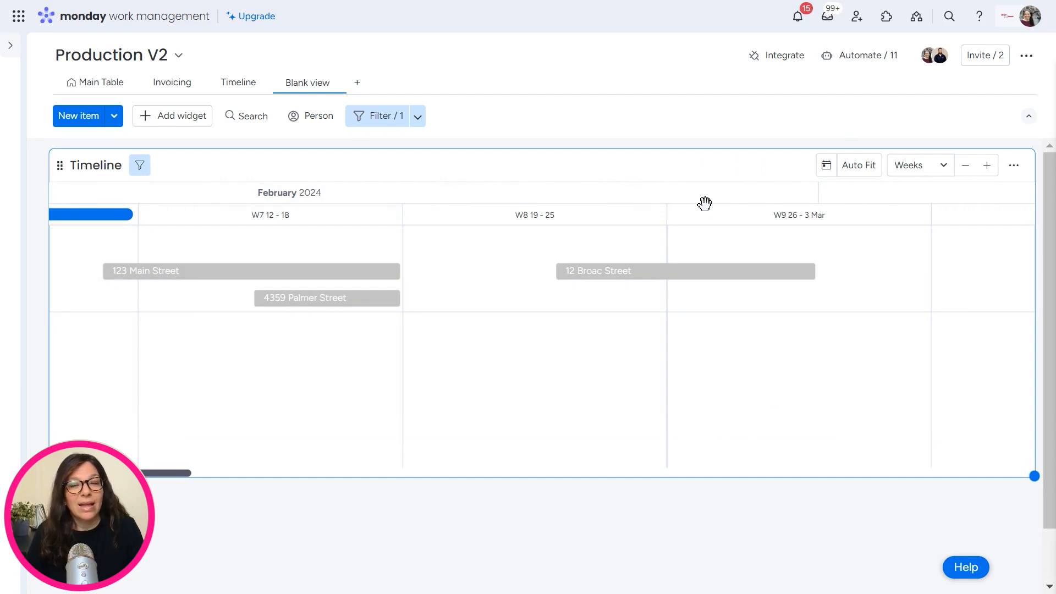
pyautogui.moveTo(776, 187)
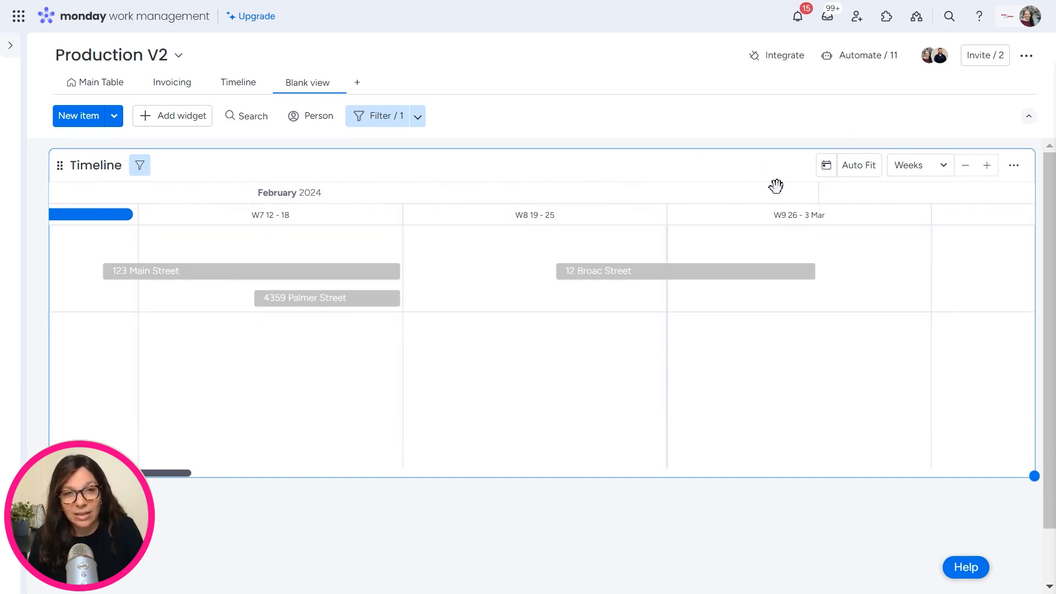
pyautogui.click(916, 165)
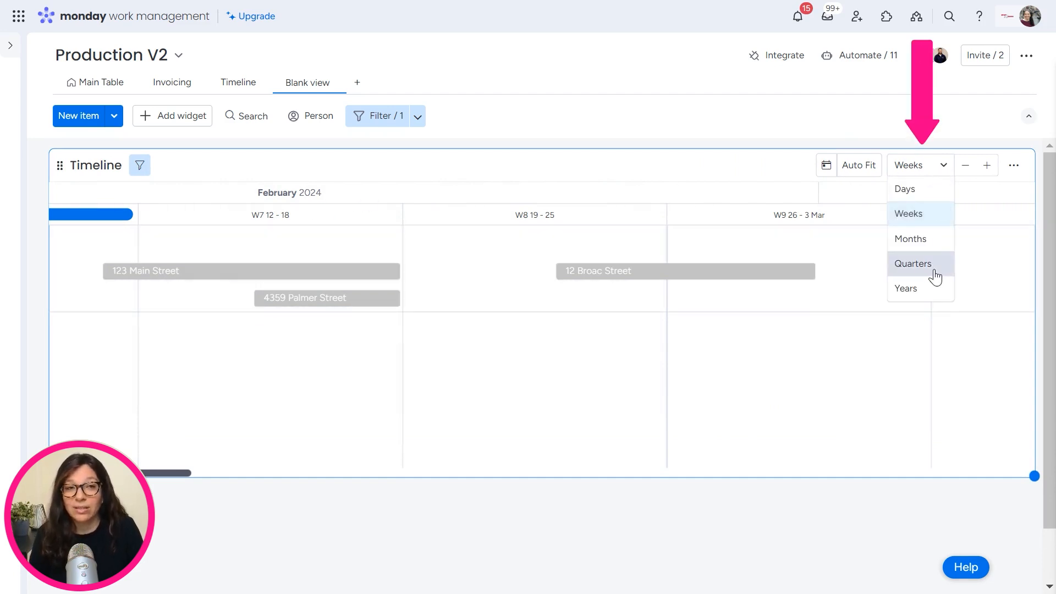
pyautogui.click(909, 239)
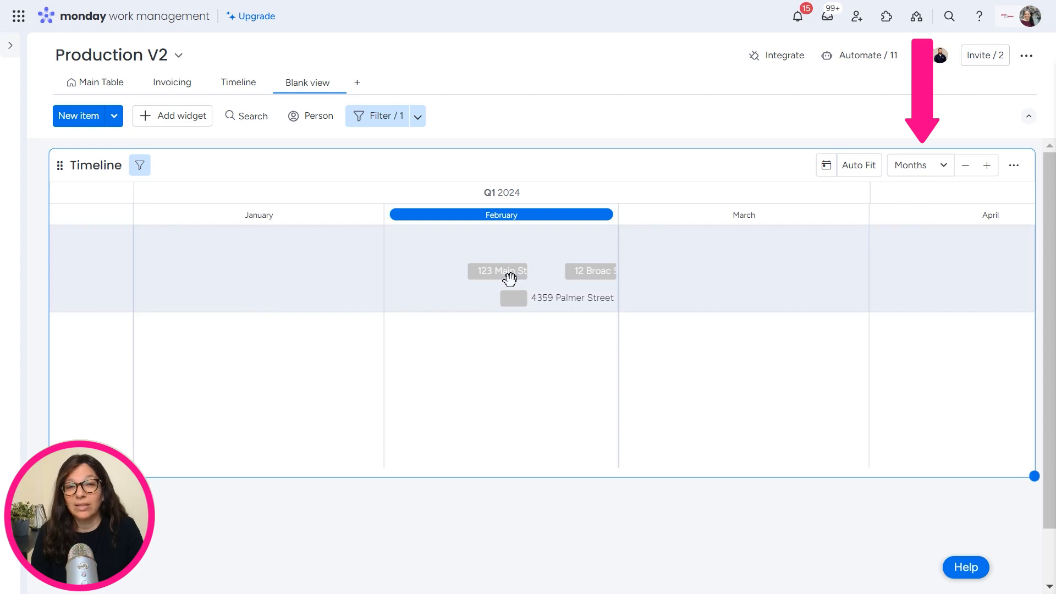
pyautogui.click(914, 165)
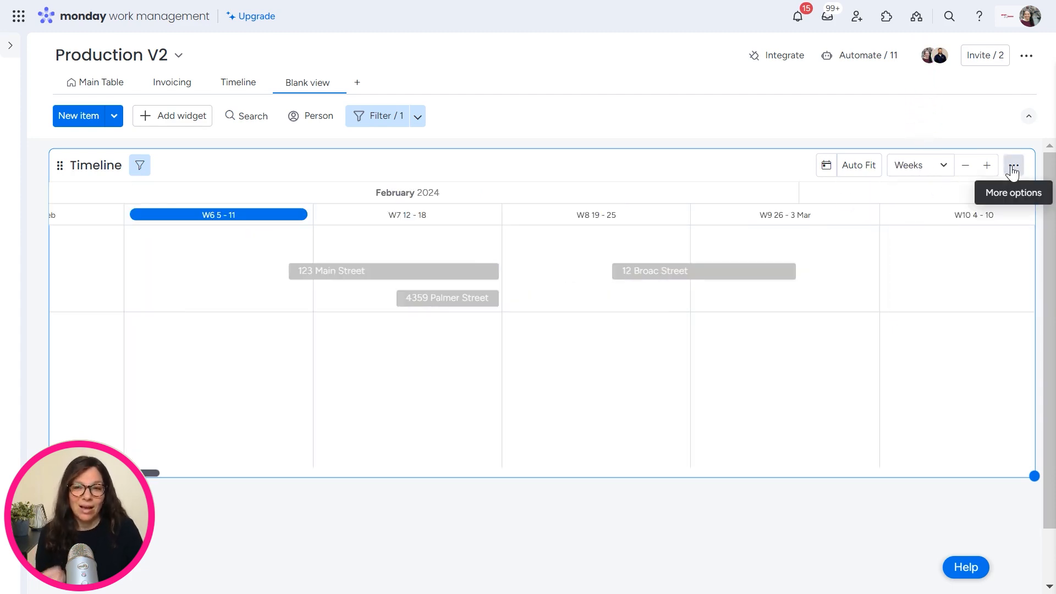
pyautogui.click(1013, 165)
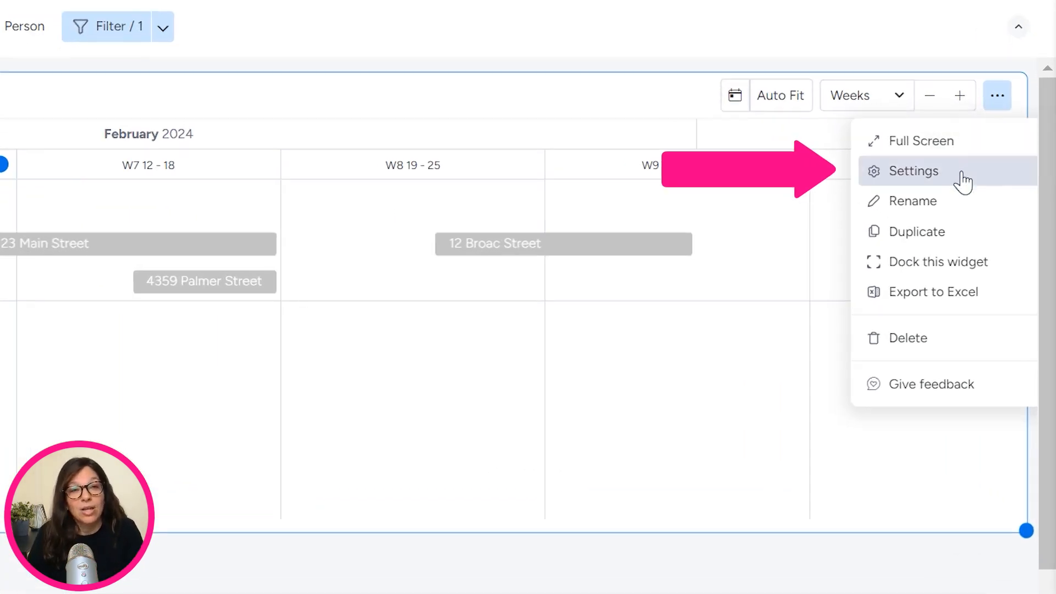
# Step: In the widget settings, set Group by to Project Type so jobs split into Interior and Exterior lanes
pyautogui.click(914, 171)
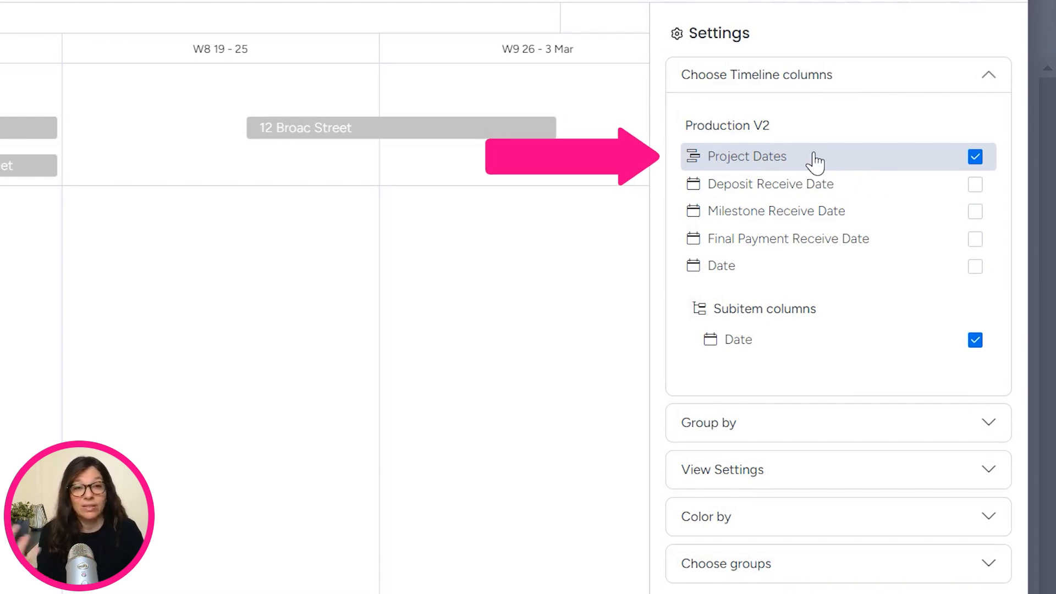
pyautogui.click(974, 340)
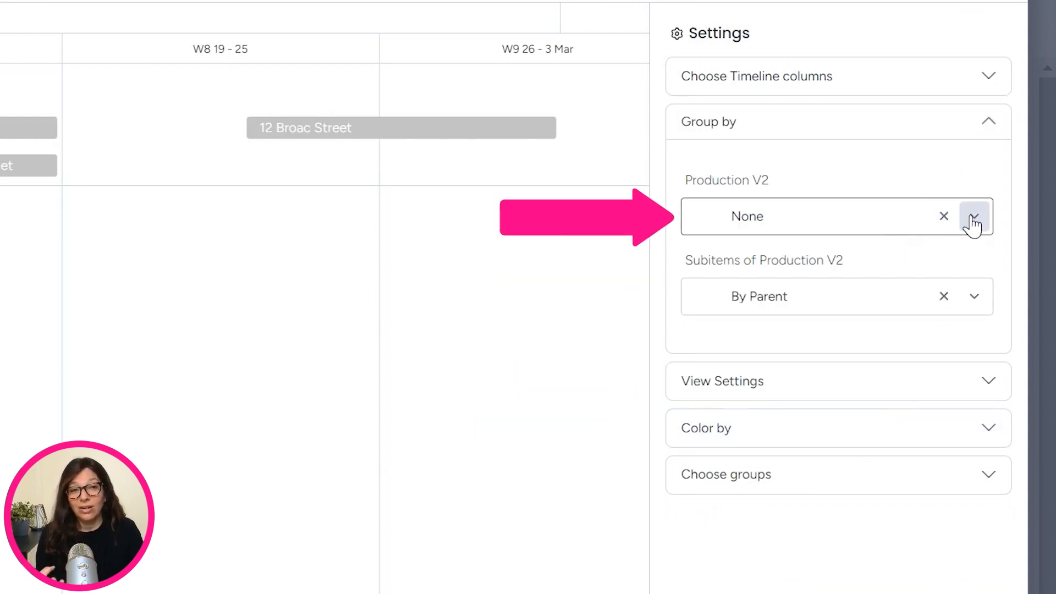
pyautogui.click(973, 217)
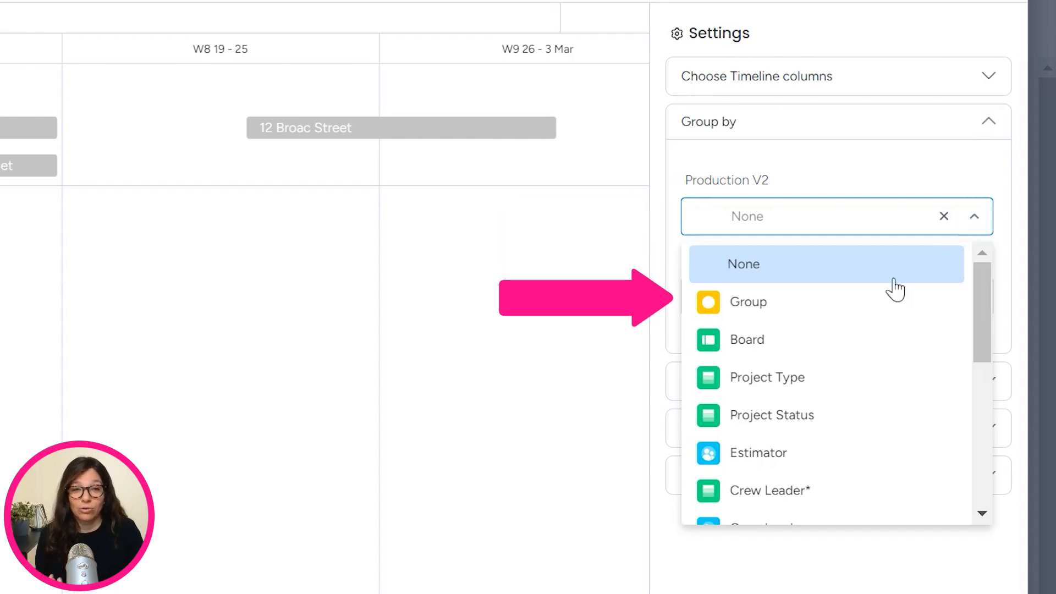
pyautogui.click(767, 376)
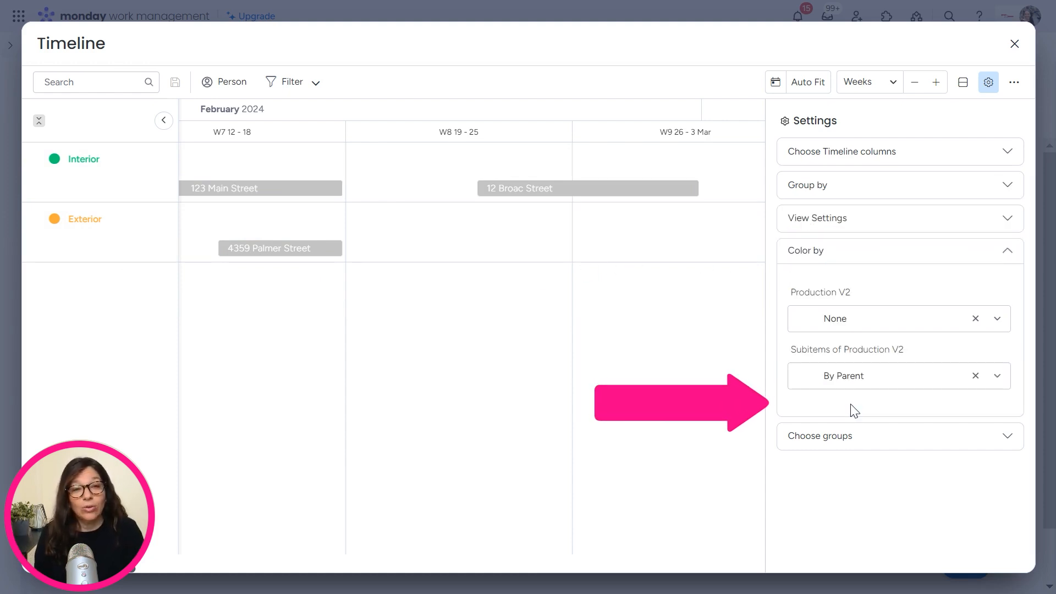
# Step: Set Color by to Project Type and switch the timeline to a Months scale
pyautogui.click(889, 318)
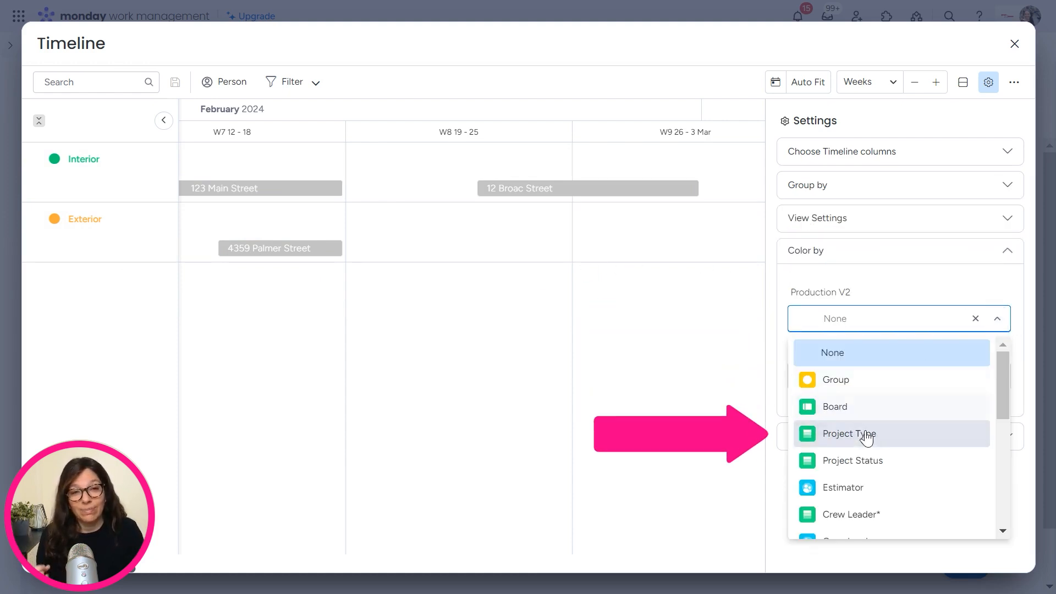
pyautogui.click(848, 434)
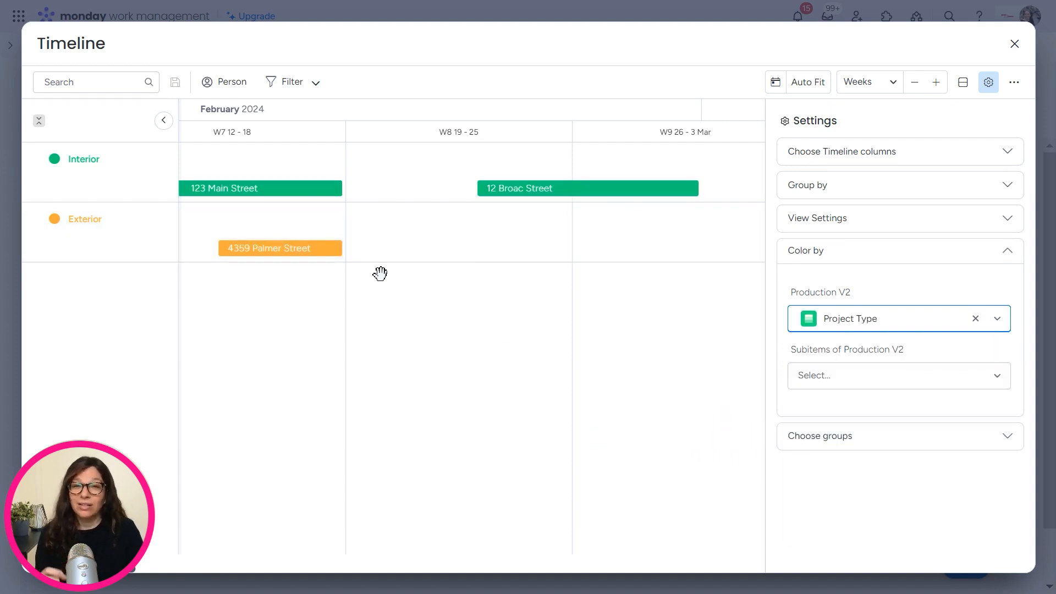
pyautogui.moveTo(383, 268)
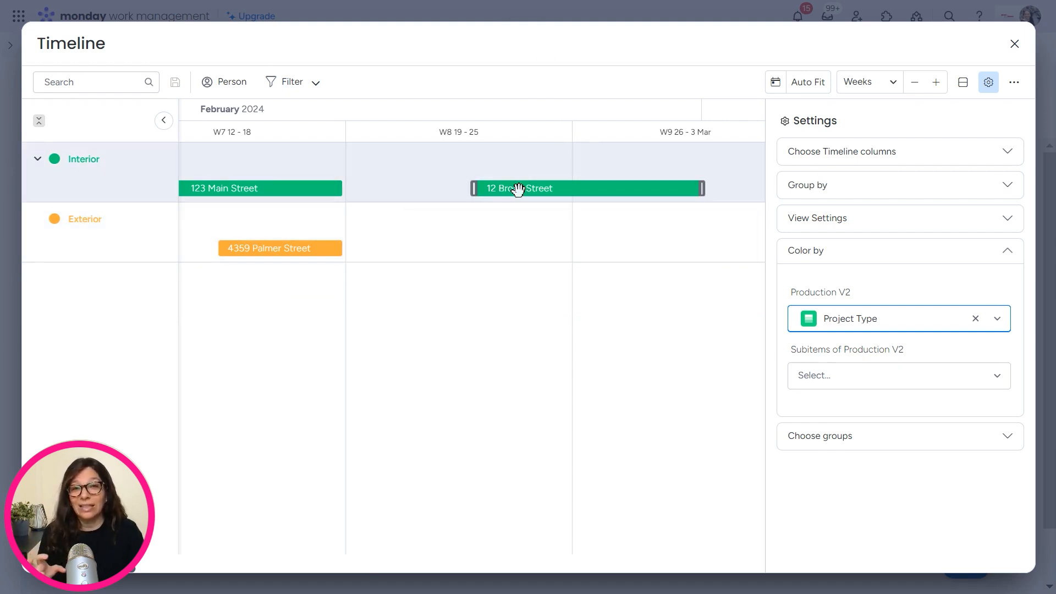
pyautogui.click(867, 81)
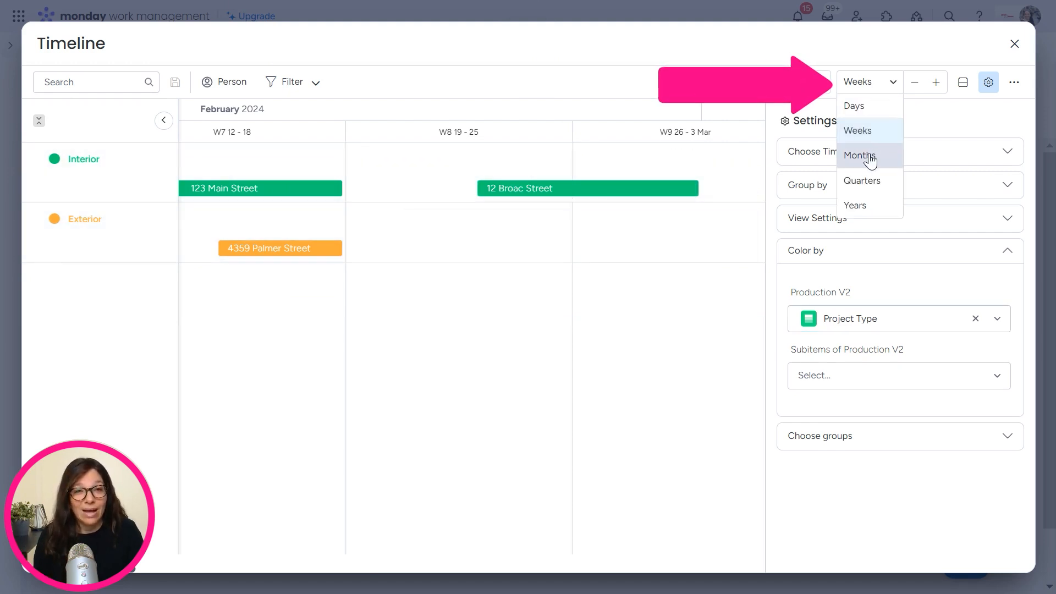
pyautogui.click(860, 155)
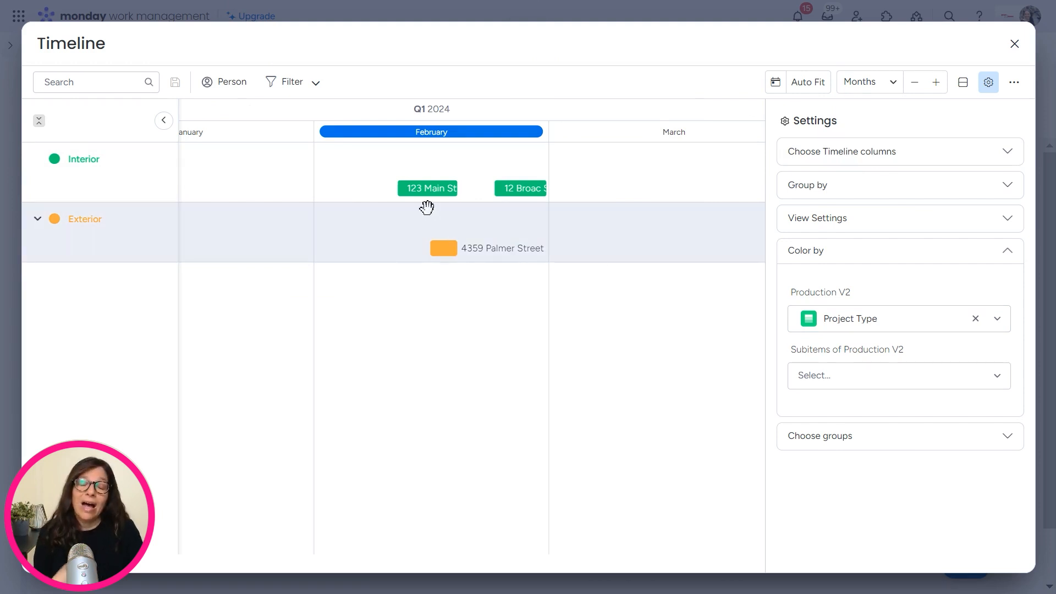
pyautogui.moveTo(438, 212)
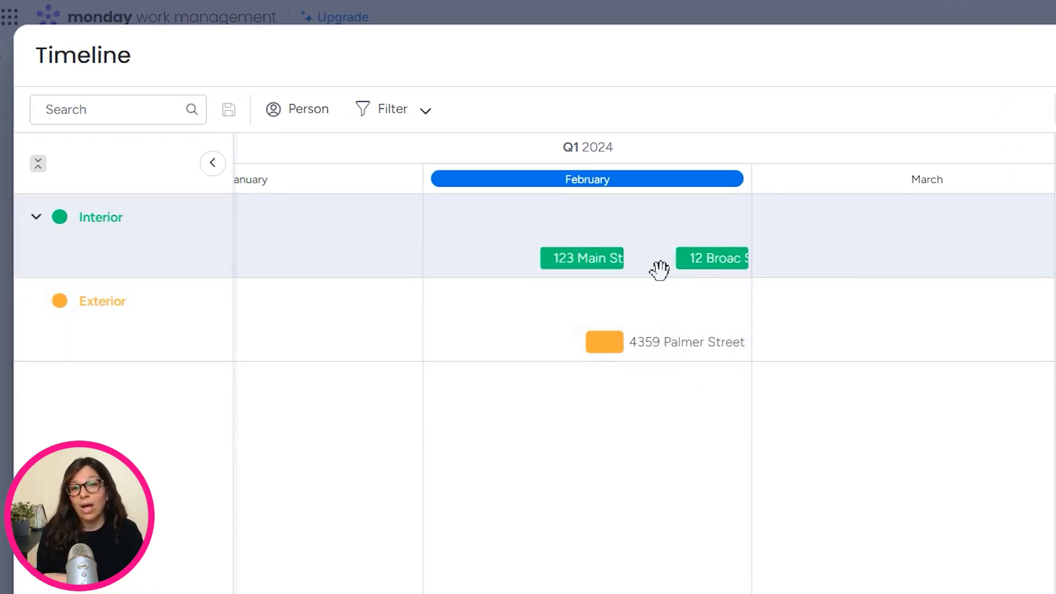
pyautogui.moveTo(656, 261)
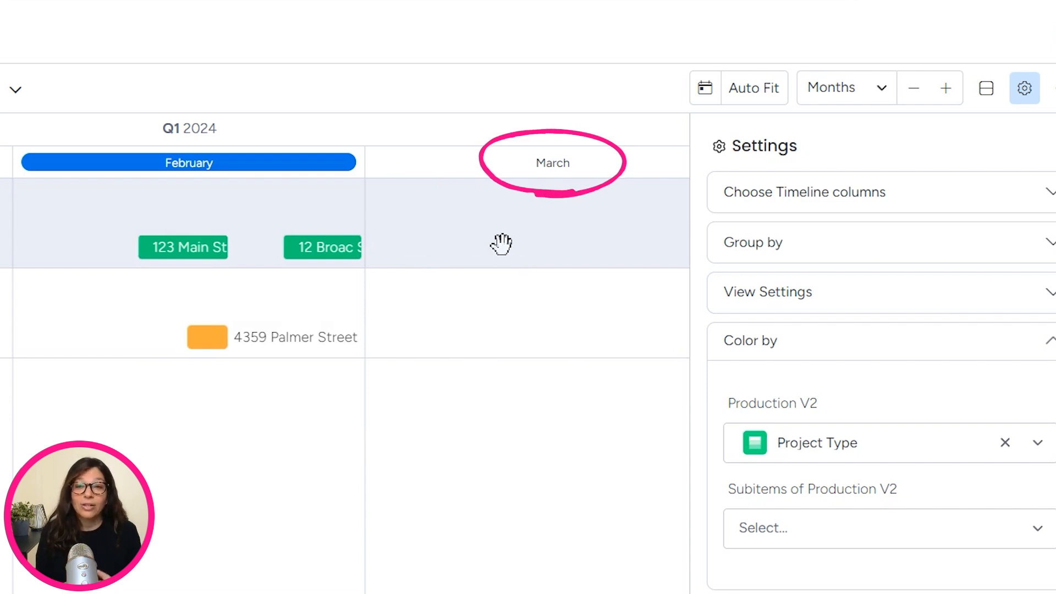
pyautogui.moveTo(492, 251)
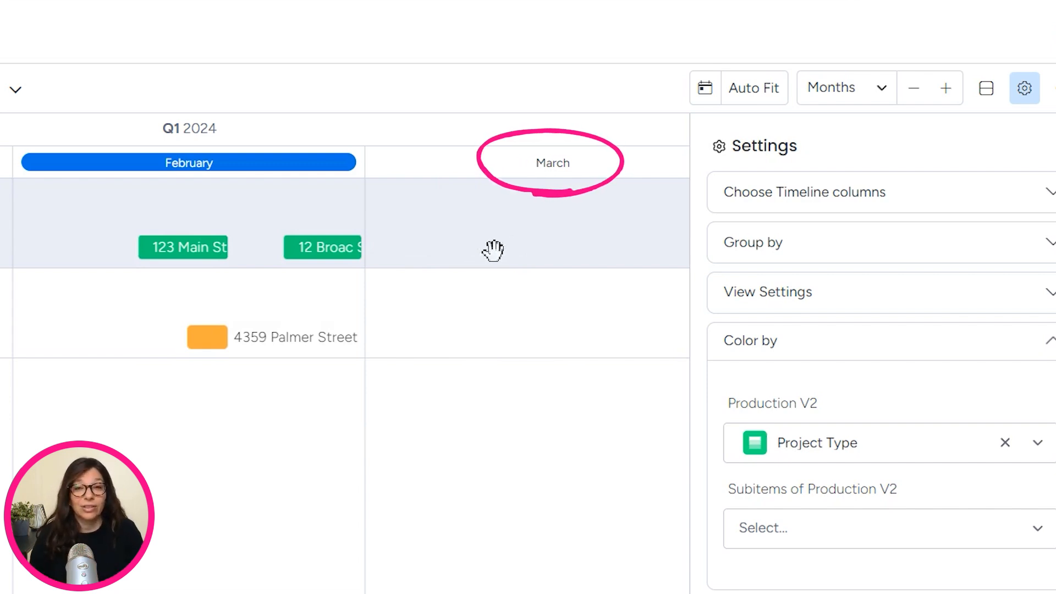
pyautogui.moveTo(345, 353)
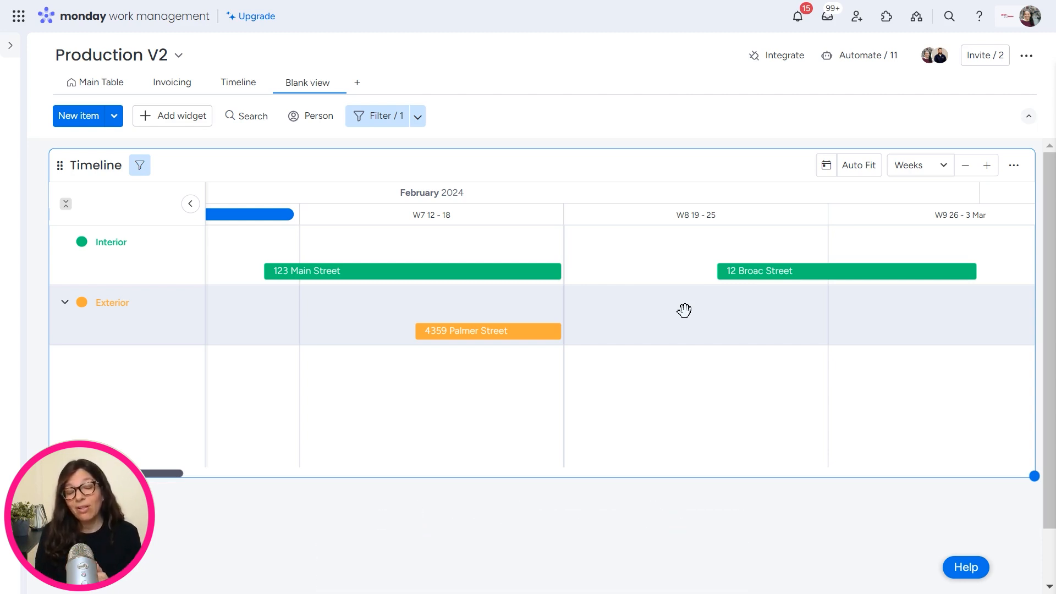
pyautogui.moveTo(233, 297)
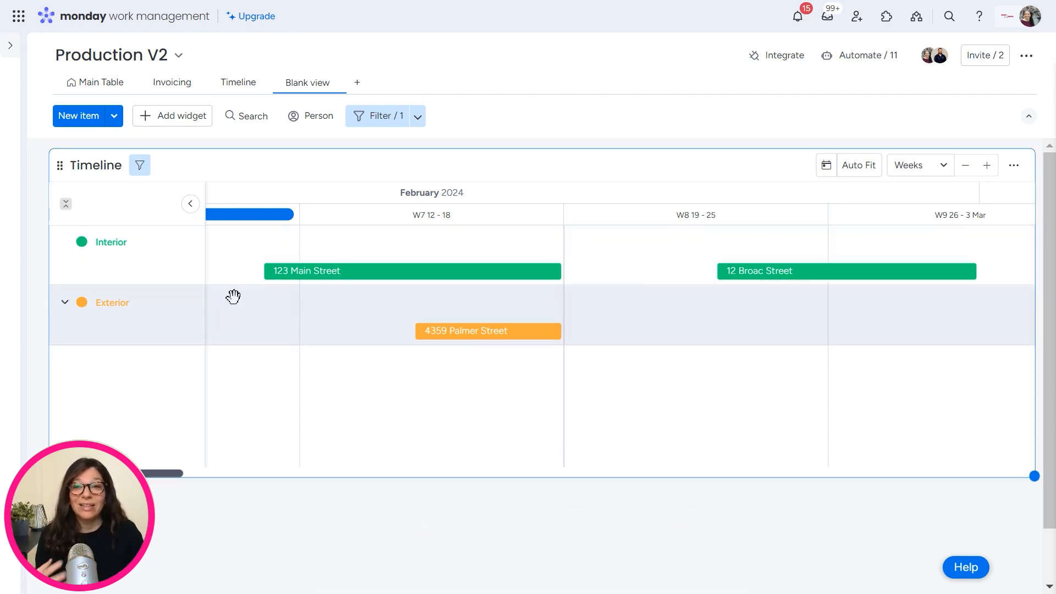